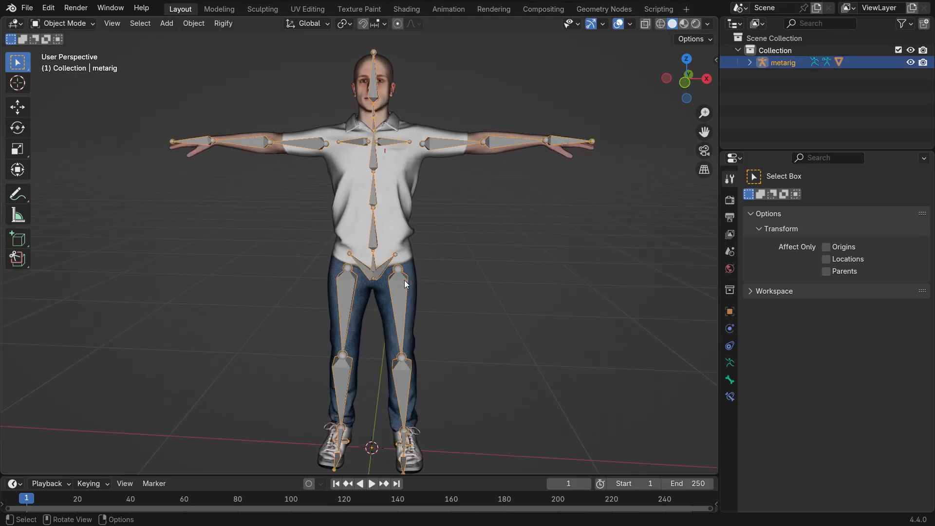
Switch the metarig from Object Mode into Pose Mode.
{"action": "left_click", "coordinate": [63, 24]}
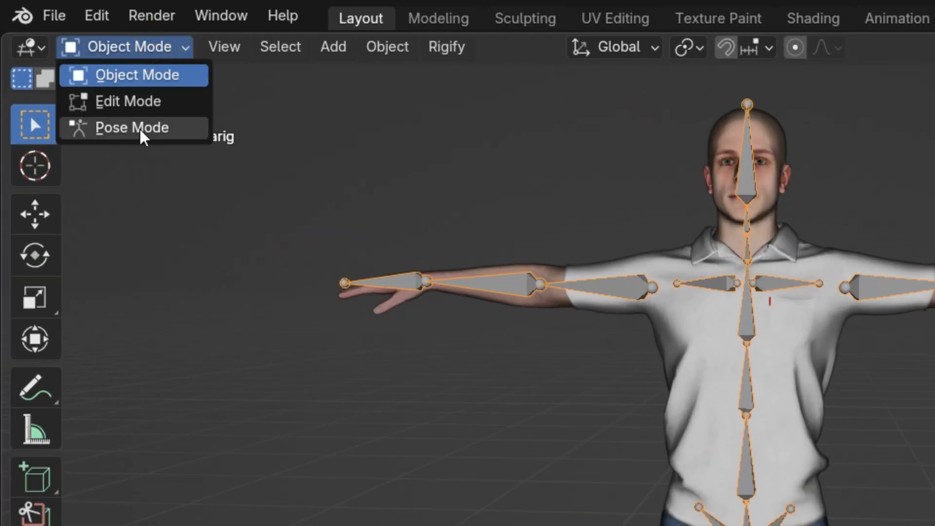
{"action": "left_click", "coordinate": [132, 127]}
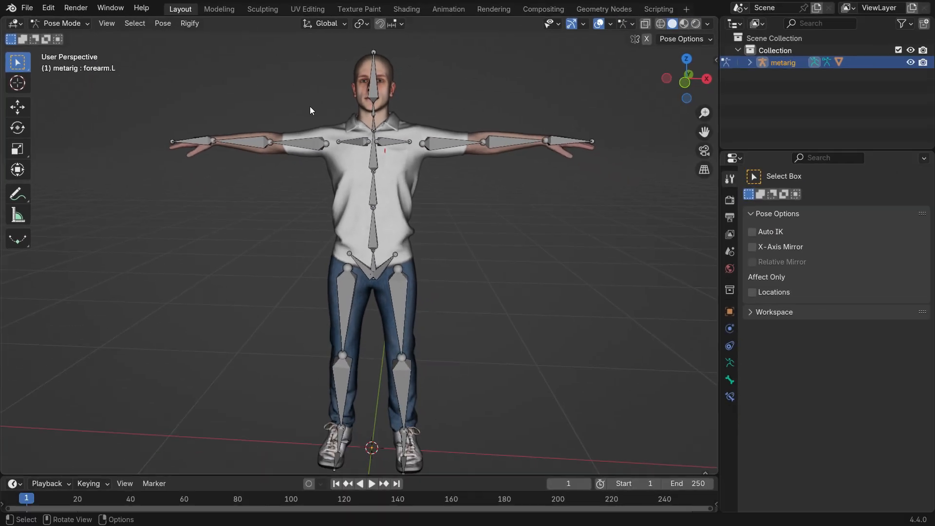
{"action": "left_click", "coordinate": [512, 142]}
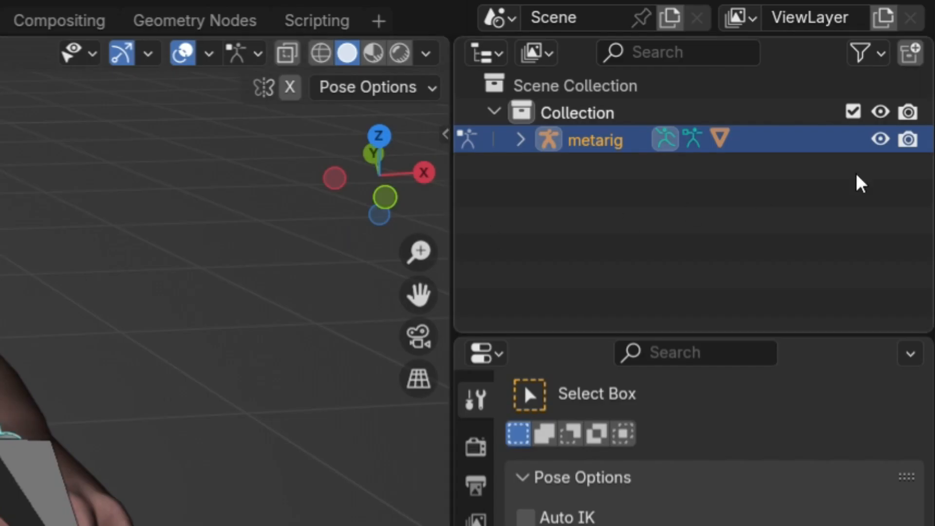
Hide the metarig in the Outliner and zoom in on the bent left elbow.
{"action": "left_click", "coordinate": [879, 140]}
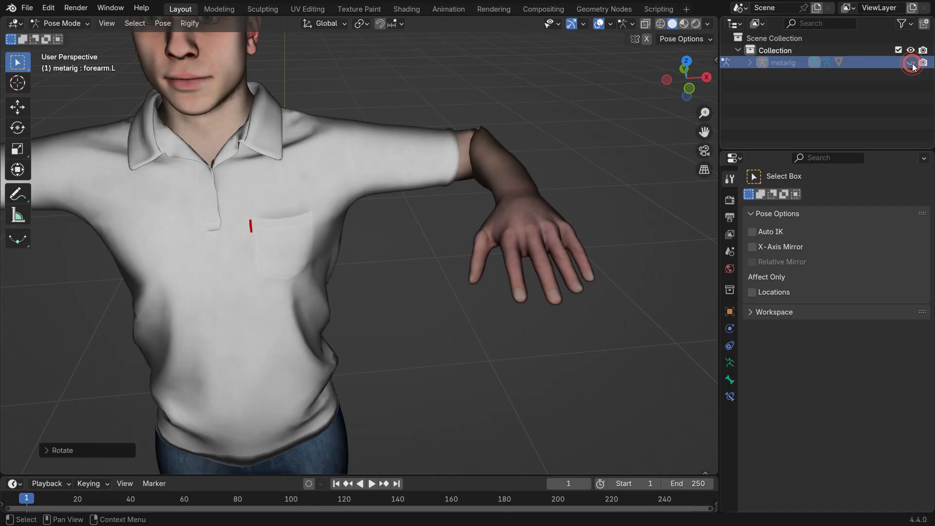
{"action": "scroll", "scroll_direction": "down", "scroll_amount": 3}
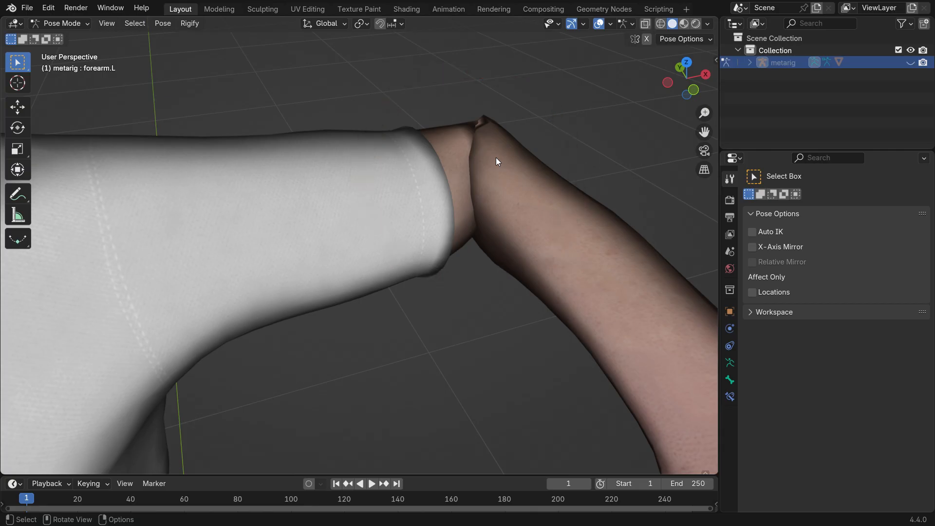
{"action": "mouse_move", "coordinate": [320, 203]}
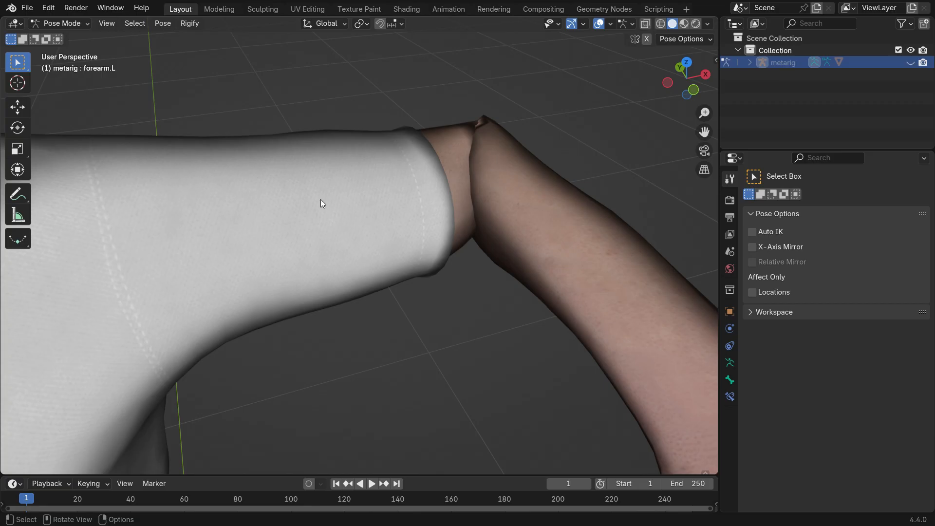
Switch back to Object Mode from the interaction mode dropdown.
{"action": "left_click", "coordinate": [61, 23]}
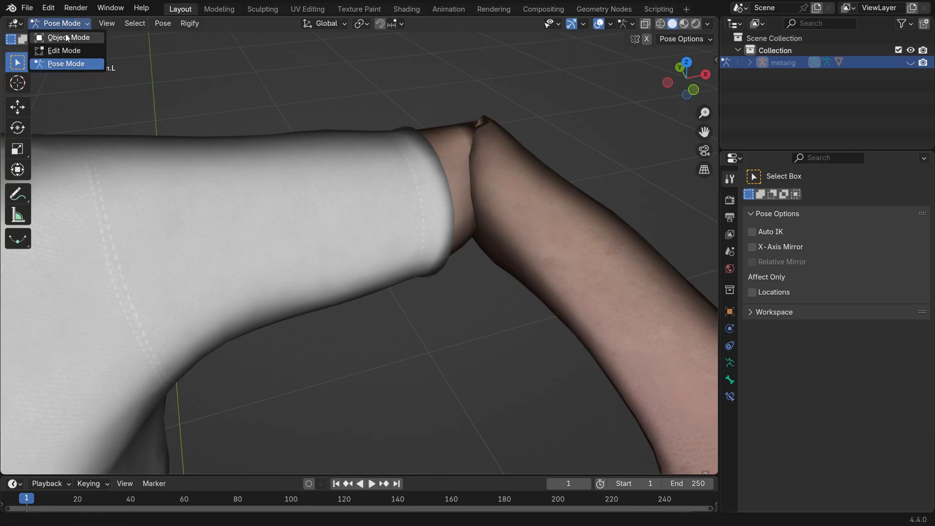
{"action": "left_click", "coordinate": [68, 37]}
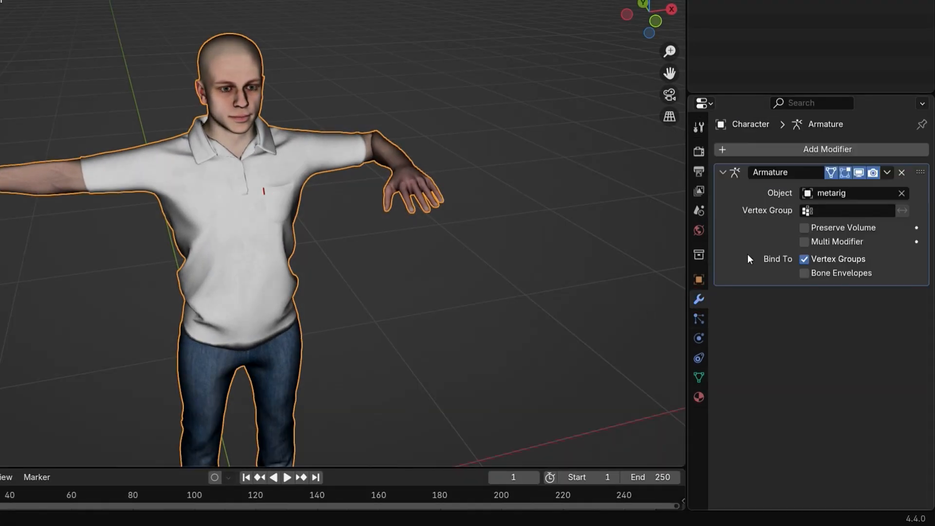
Search 'sm' and add a Smooth Corrective modifier below the Armature modifier.
{"action": "type", "text": "sm"}
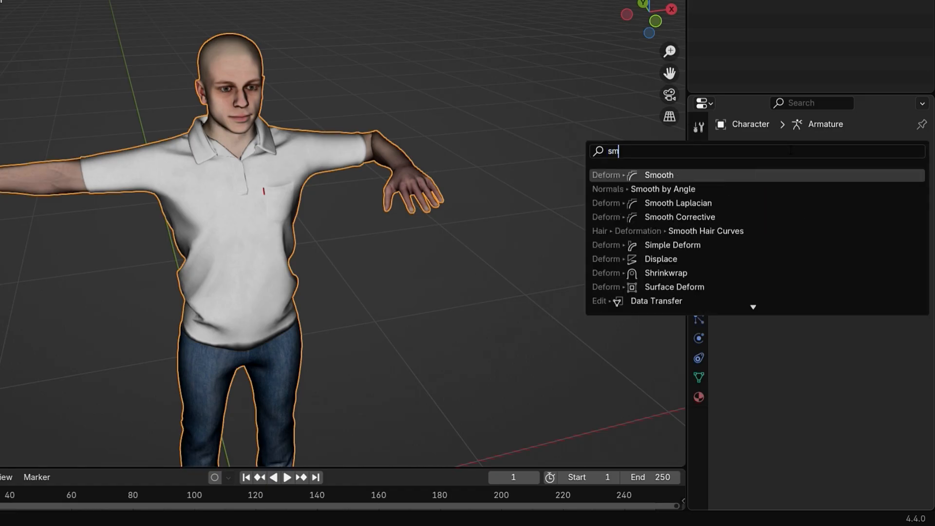
{"action": "left_click", "coordinate": [680, 216]}
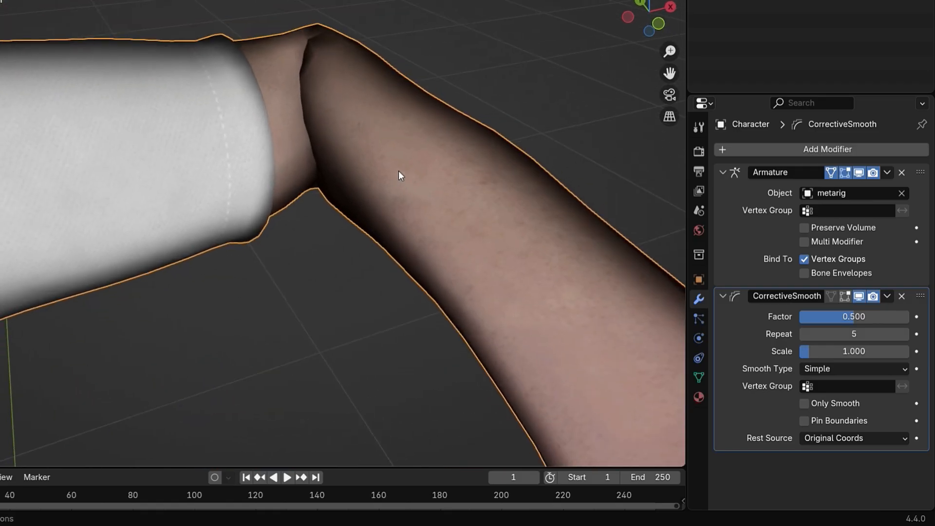
{"action": "mouse_move", "coordinate": [520, 205]}
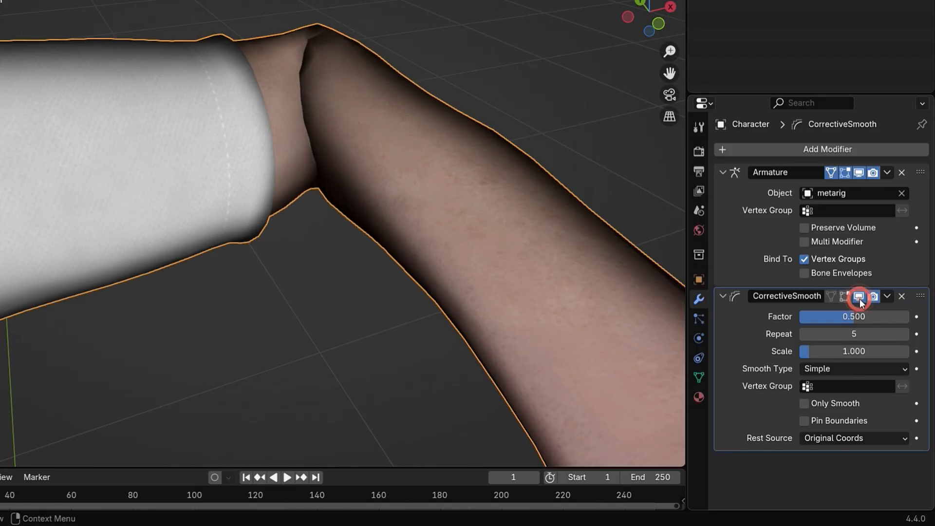
{"action": "left_click", "coordinate": [858, 297]}
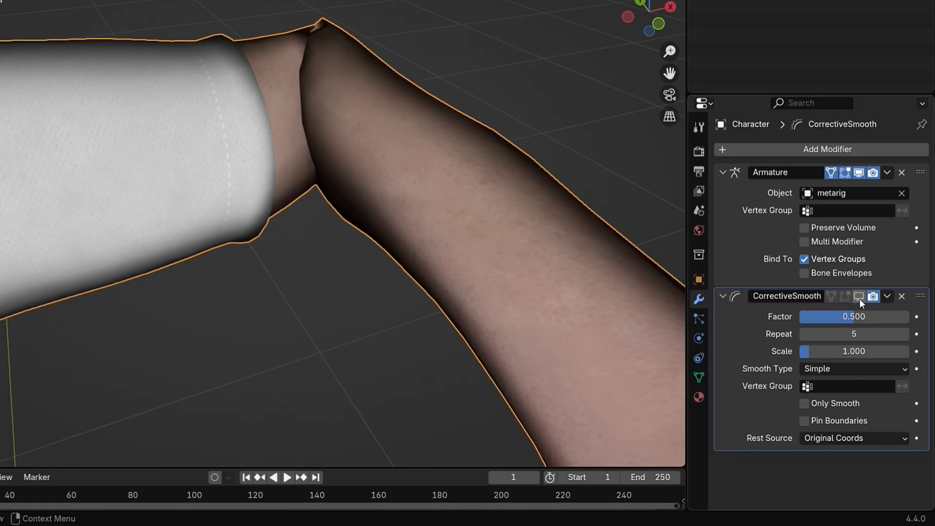
{"action": "left_click", "coordinate": [859, 296]}
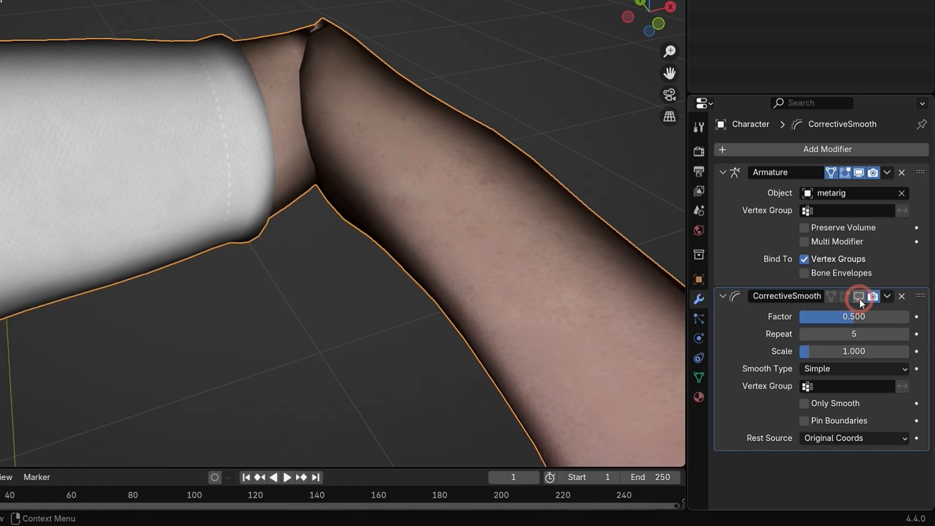
{"action": "left_click", "coordinate": [858, 296]}
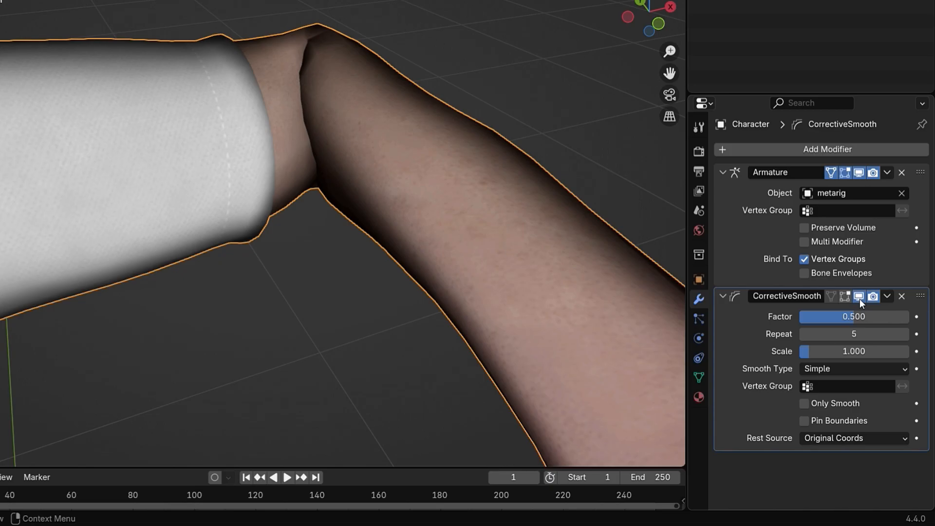
{"action": "left_click", "coordinate": [845, 296]}
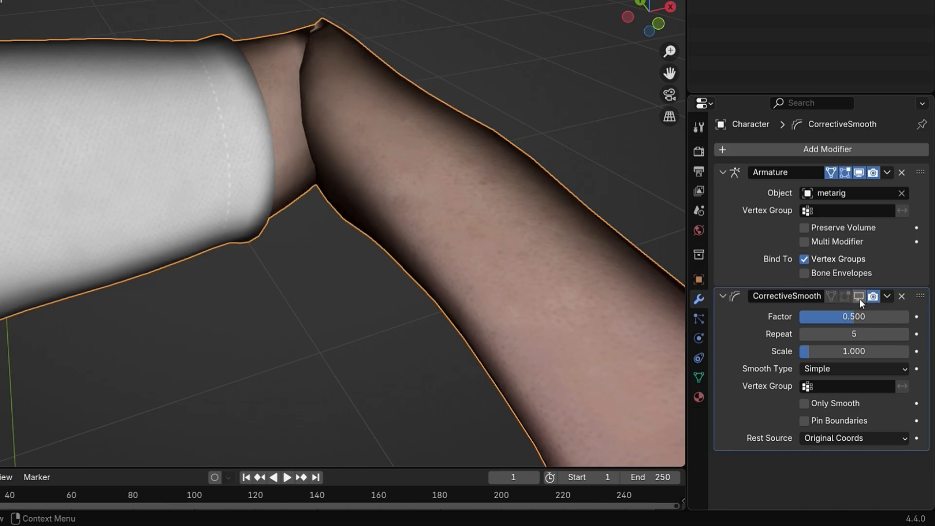
{"action": "left_click", "coordinate": [847, 297]}
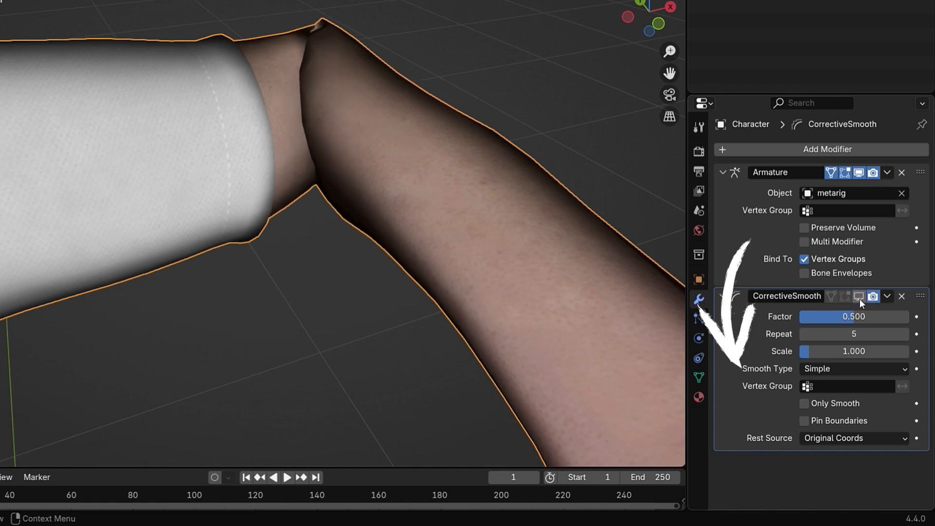
{"action": "left_click", "coordinate": [859, 296]}
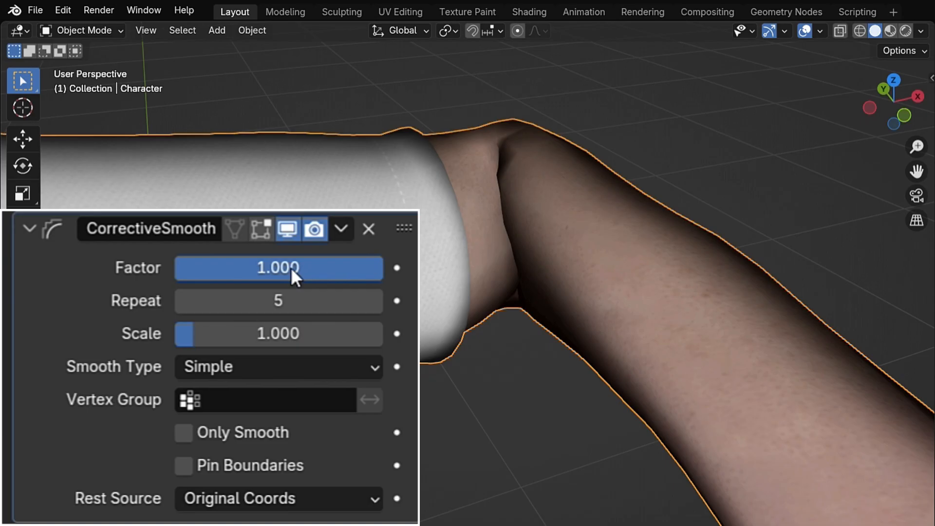
Adjust the CorrectiveSmooth Repeat count to 20 with the Factor at 1.000.
{"action": "left_click", "coordinate": [277, 300]}
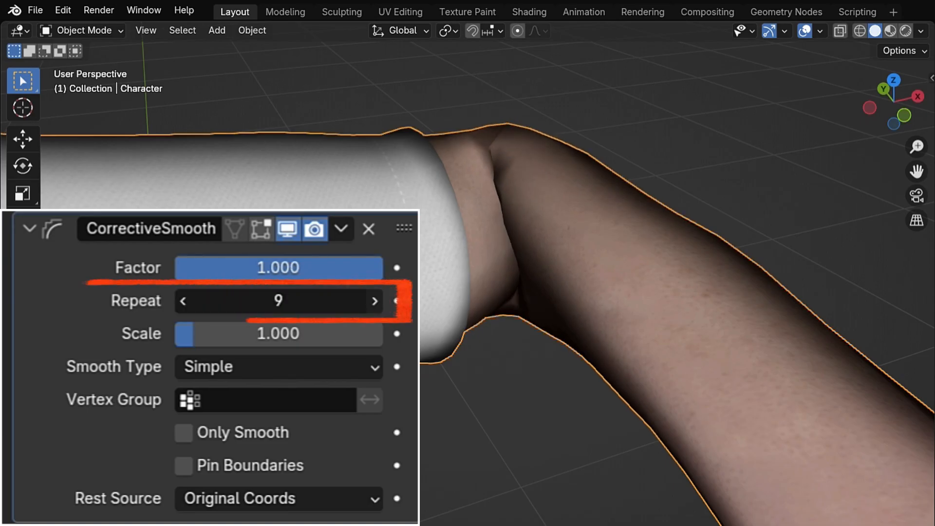
{"action": "left_click", "coordinate": [374, 300]}
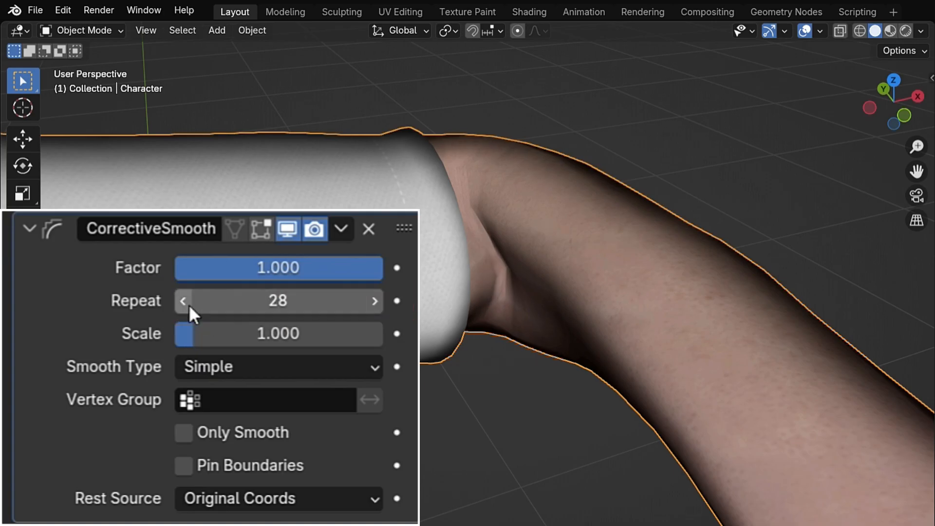
{"action": "left_click", "coordinate": [183, 301]}
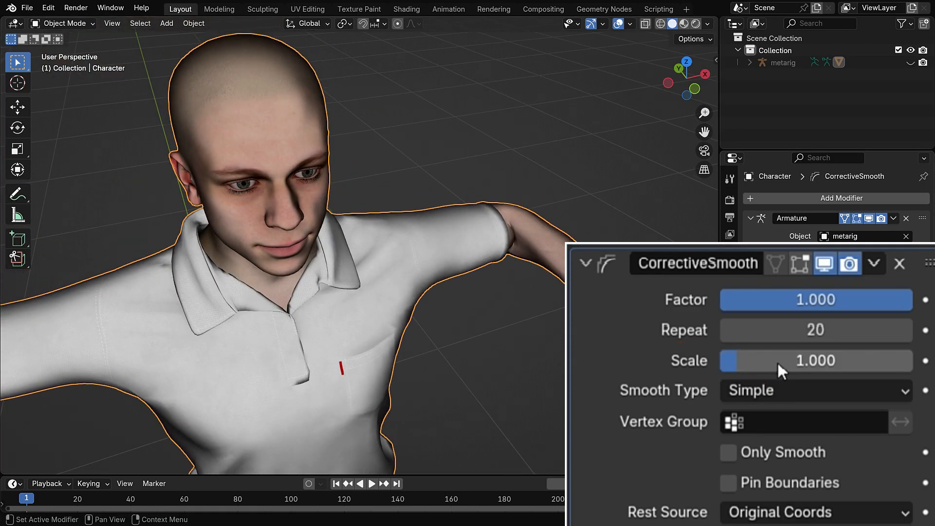
Change the CorrectiveSmooth Smooth Type from Simple to Length Weight.
{"action": "left_click", "coordinate": [815, 390]}
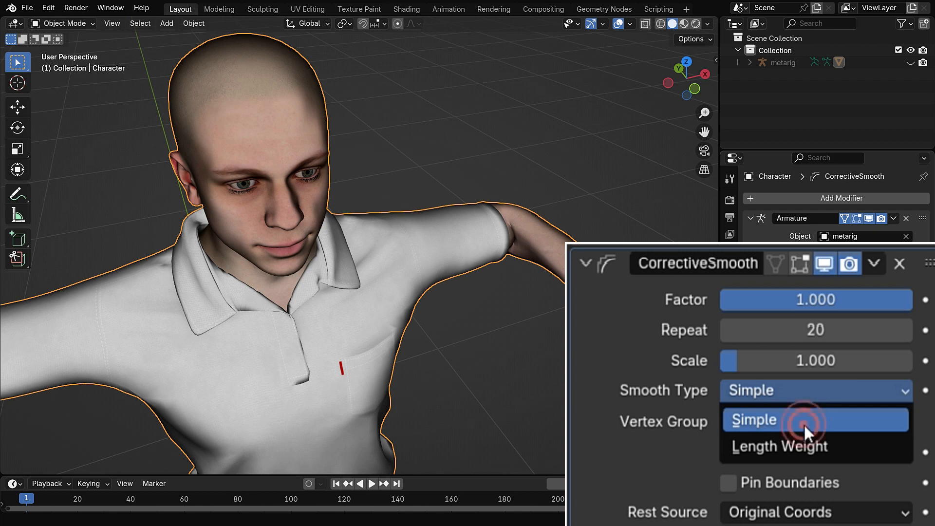
{"action": "left_click", "coordinate": [754, 419]}
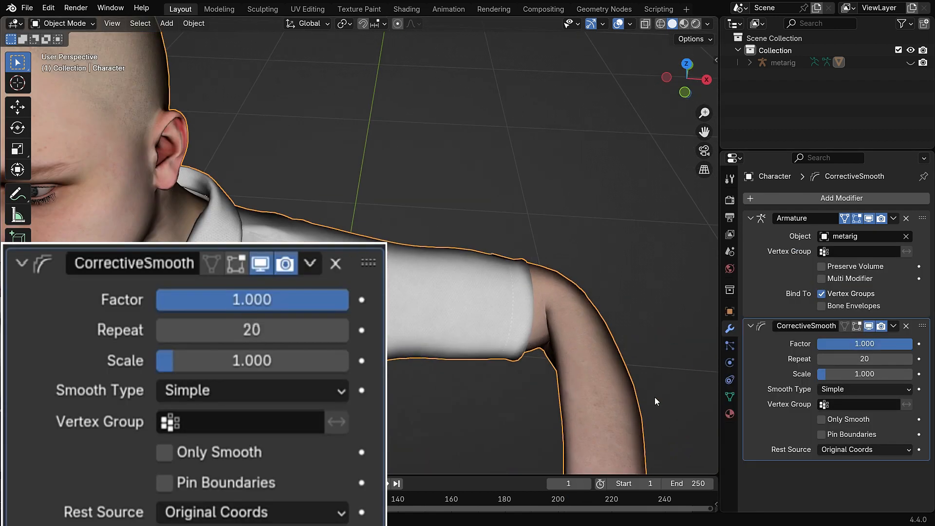
{"action": "left_click", "coordinate": [251, 390]}
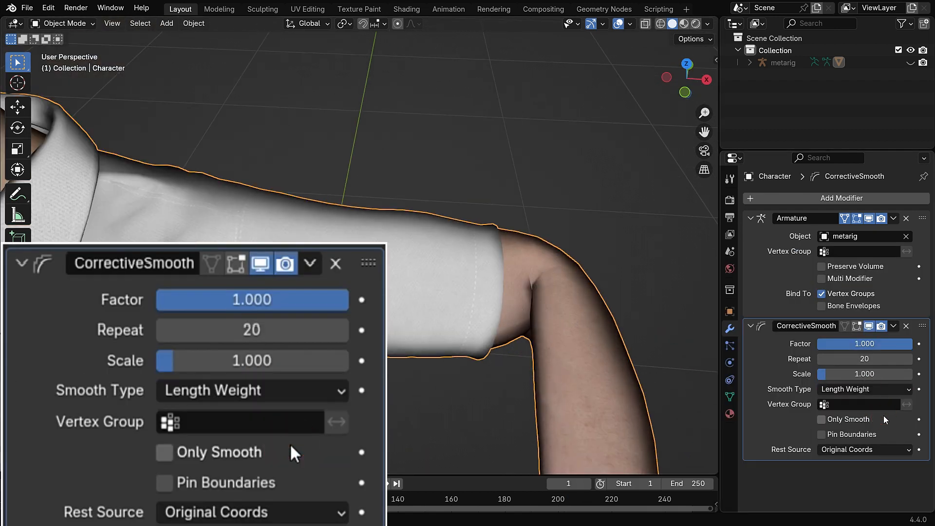
{"action": "left_click", "coordinate": [250, 390]}
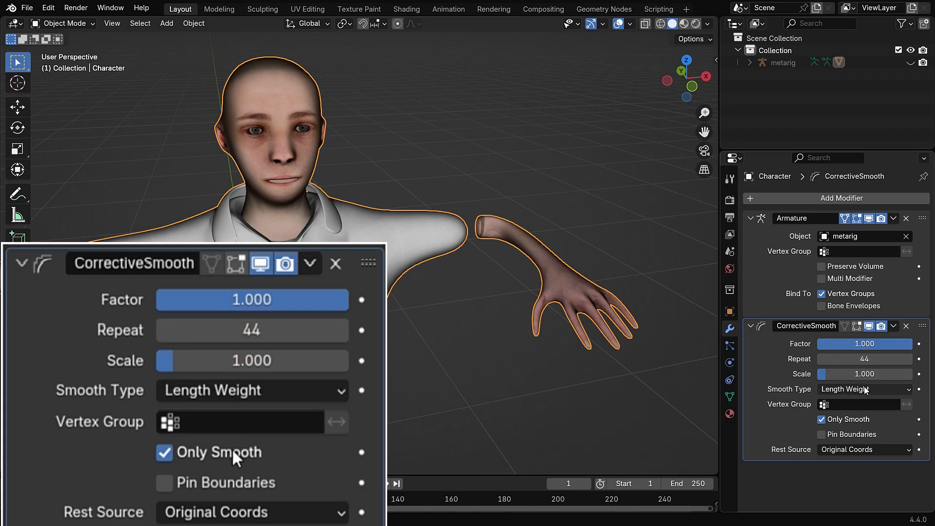
{"action": "left_click", "coordinate": [164, 452]}
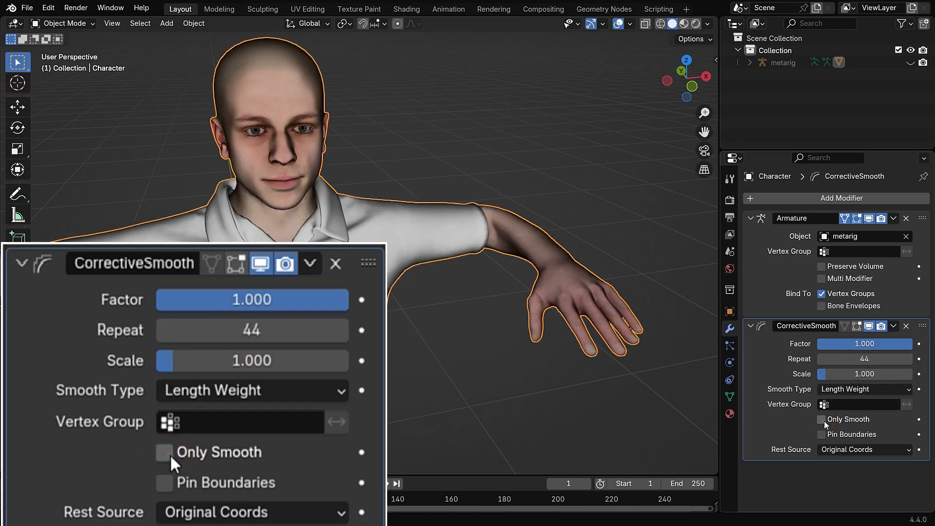
{"action": "double_click", "coordinate": [251, 330]}
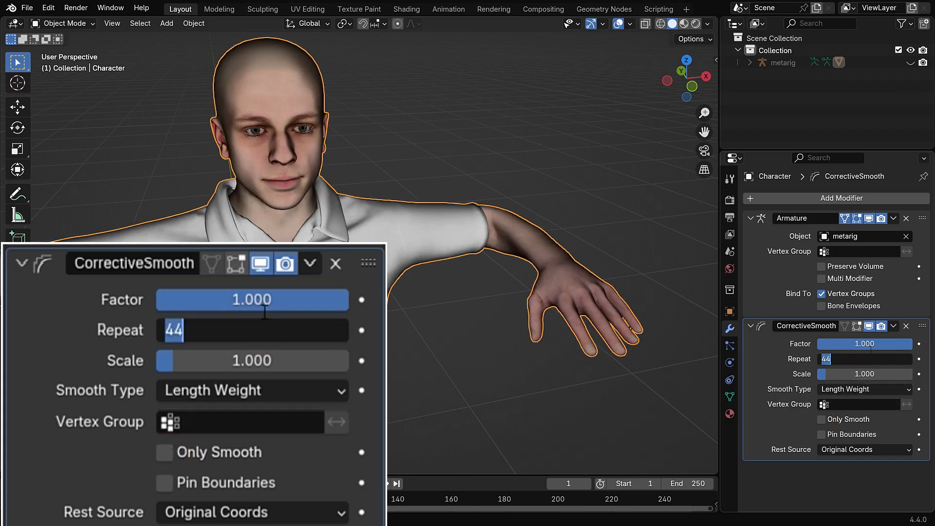
{"action": "type", "text": "20"}
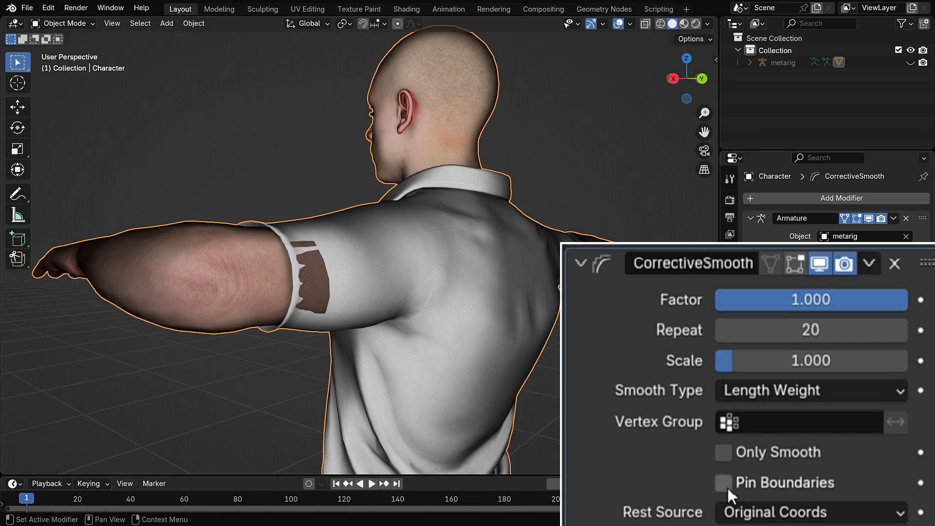
Toggle Pin Boundaries on and off to compare the sleeve, leaving it enabled.
{"action": "left_click", "coordinate": [723, 482]}
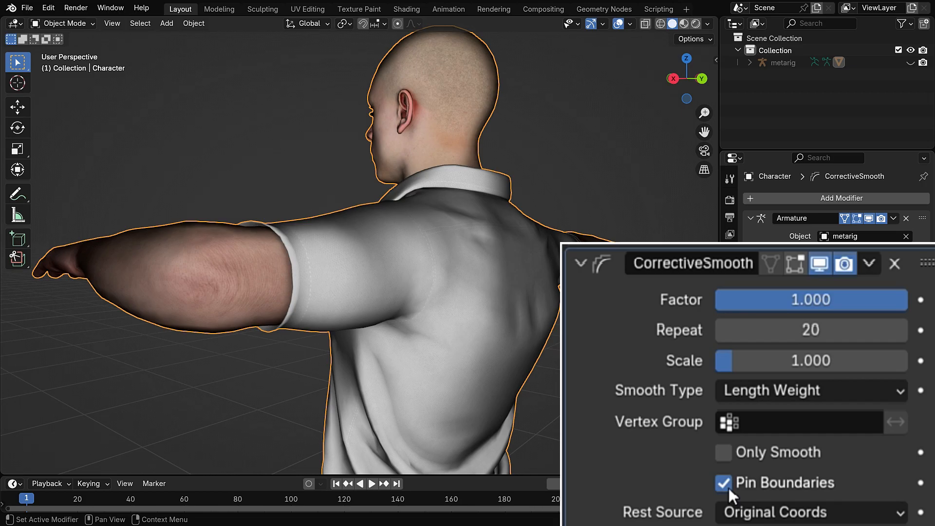
{"action": "left_click", "coordinate": [723, 483]}
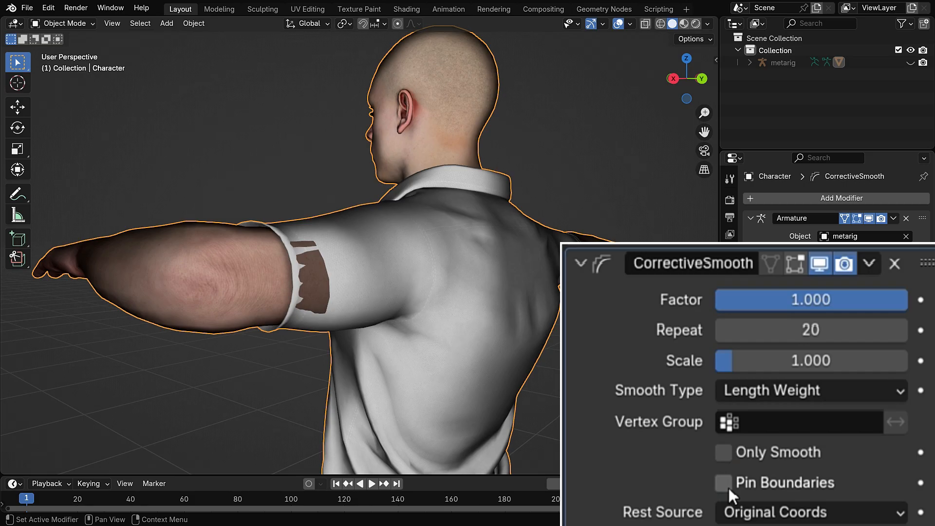
{"action": "left_click", "coordinate": [723, 483]}
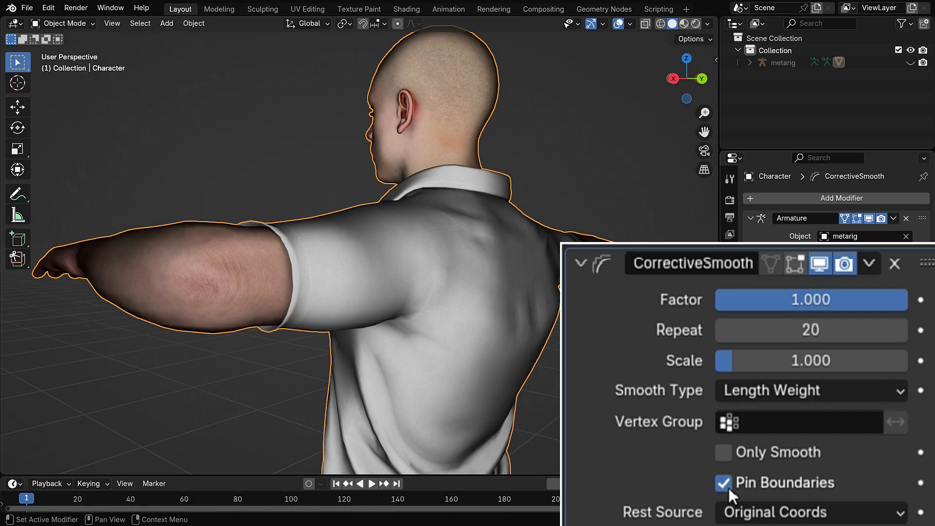
{"action": "left_click", "coordinate": [723, 482]}
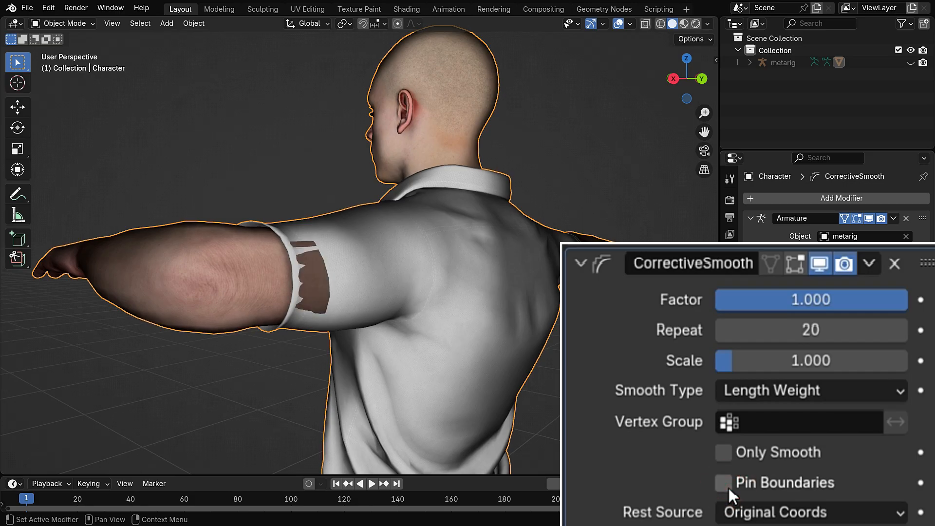
{"action": "left_click", "coordinate": [723, 482]}
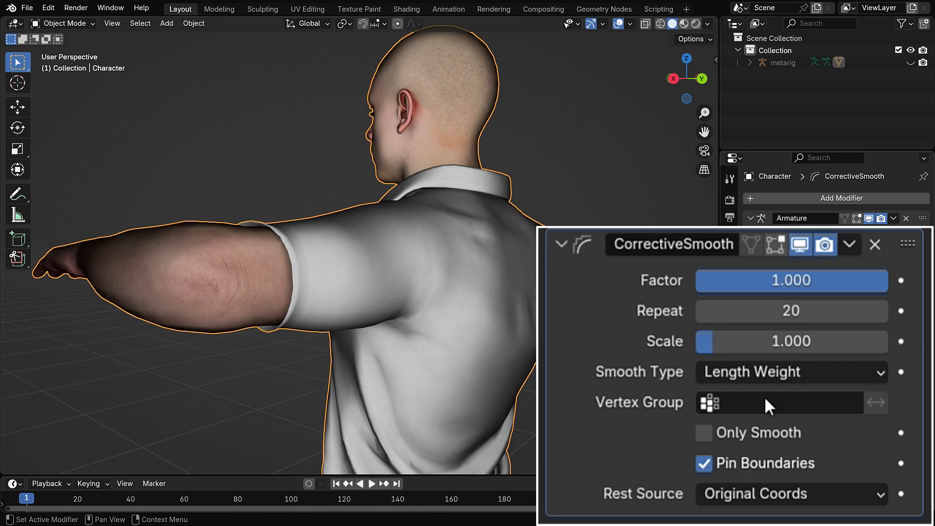
Unhide the metarig, enter Pose Mode and rotate the shin bone to bend the knee.
{"action": "left_click", "coordinate": [909, 62]}
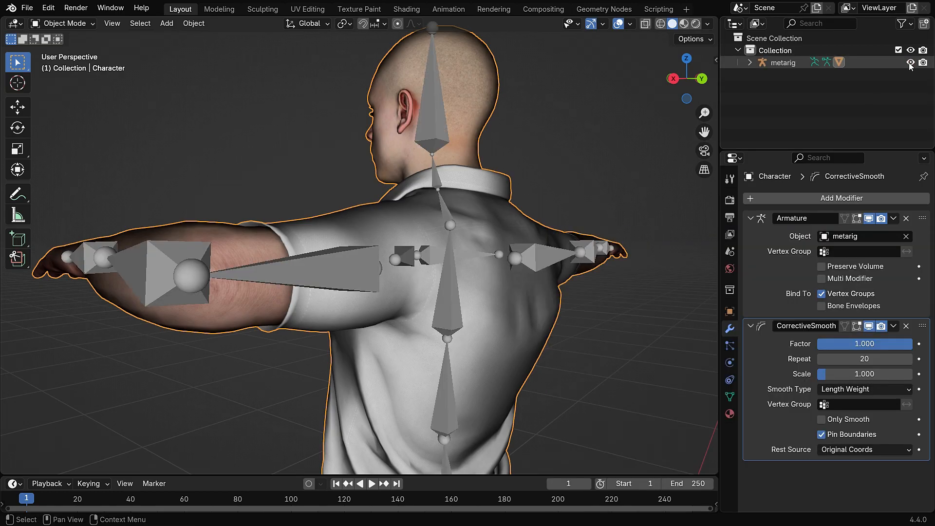
{"action": "left_click", "coordinate": [63, 23]}
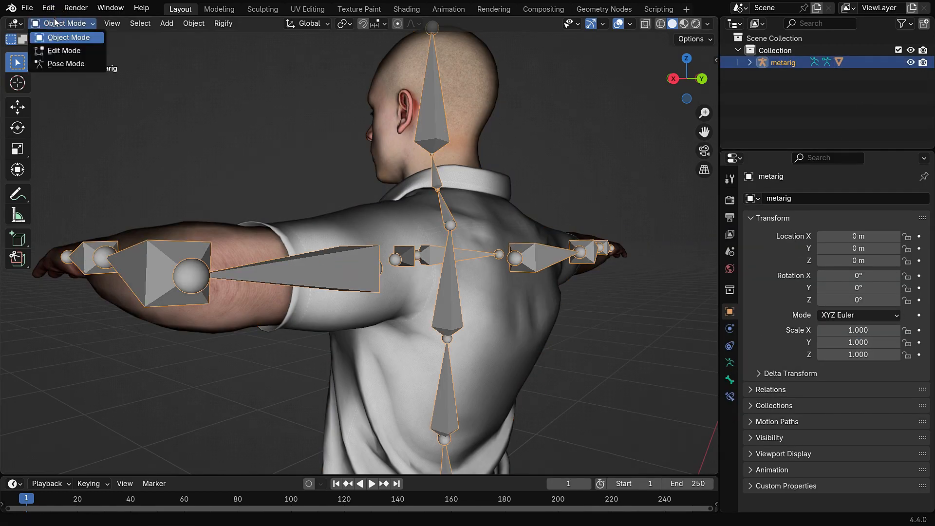
{"action": "left_click", "coordinate": [65, 64]}
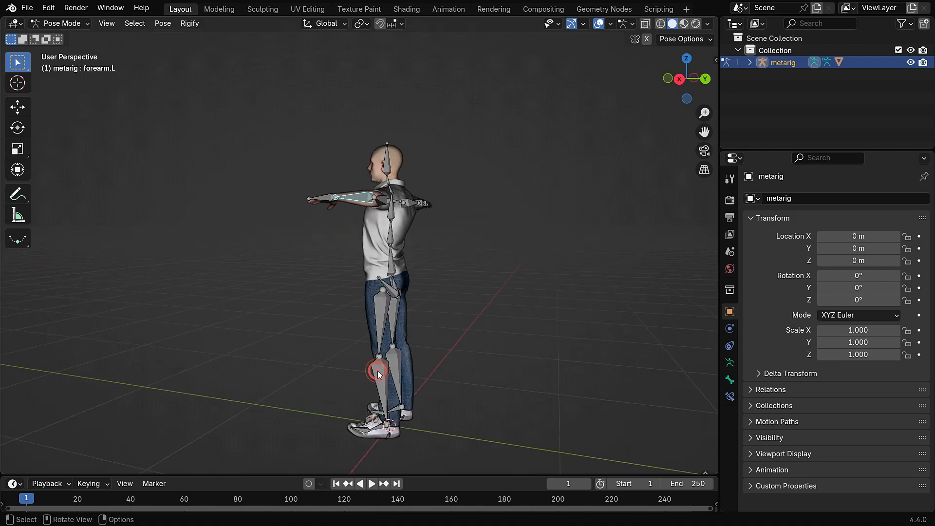
{"action": "key", "text": "r"}
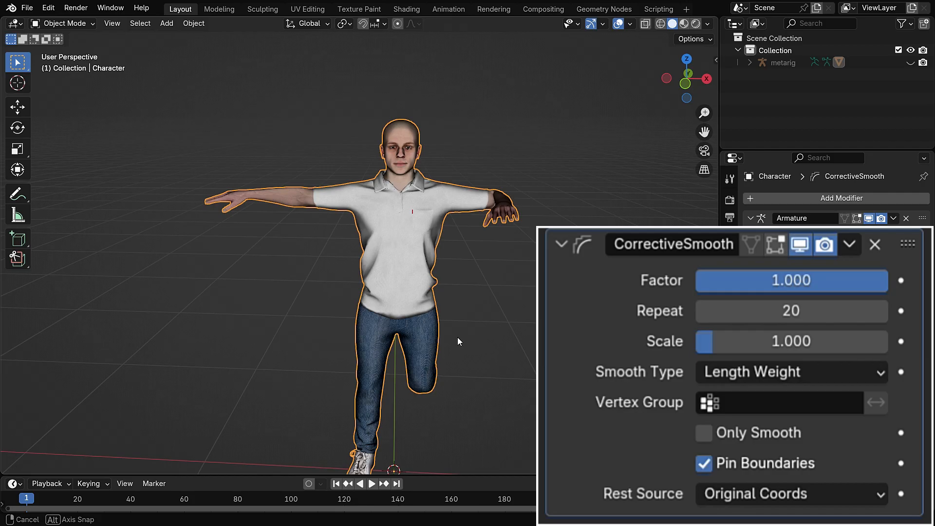
In Edit Mode, add vertex group 'Knee smooth corrective' and select its knee vertices.
{"action": "key", "text": "Tab"}
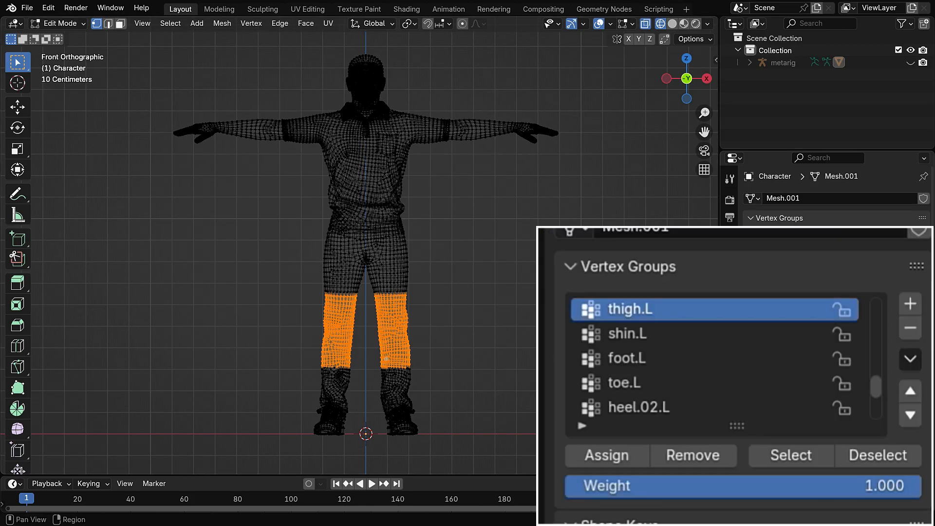
{"action": "left_click", "coordinate": [656, 407]}
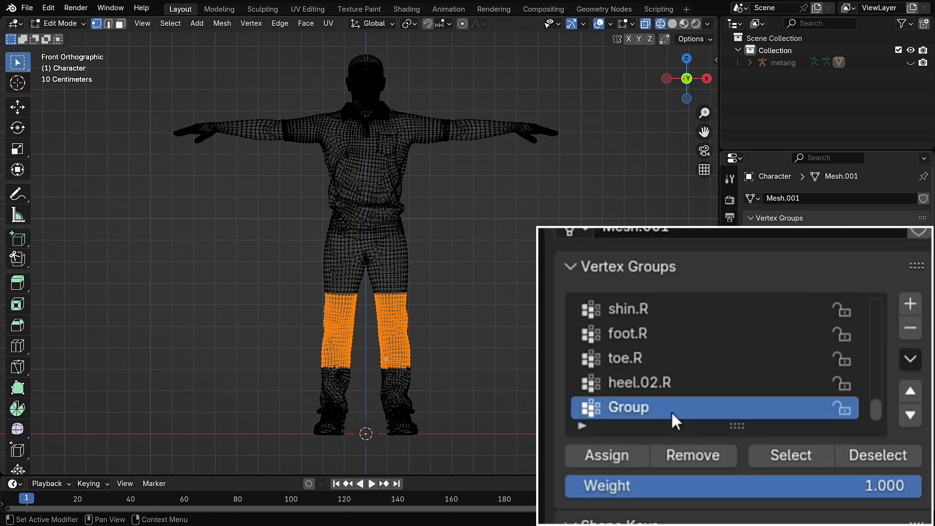
{"action": "double_click", "coordinate": [626, 407]}
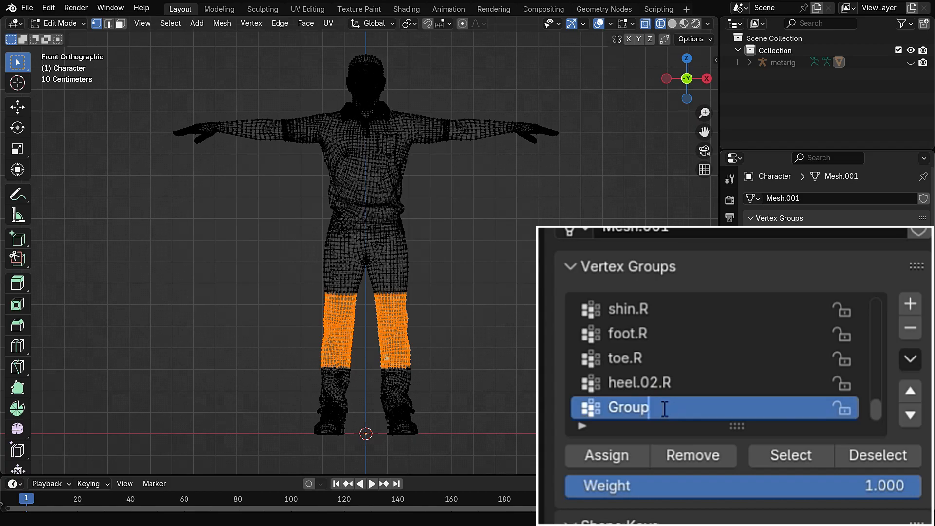
{"action": "type", "text": "Knee"}
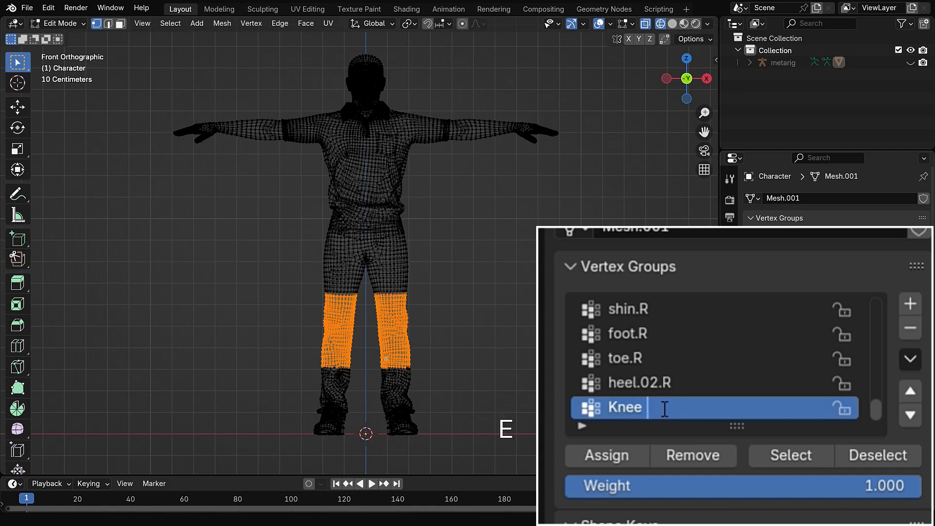
{"action": "type", "text": "smooth corrective"}
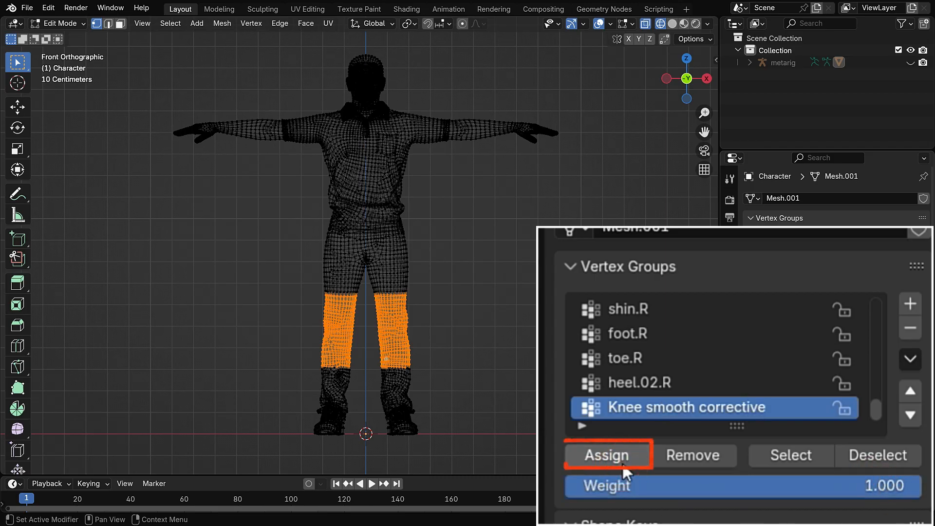
{"action": "mouse_move", "coordinate": [790, 465]}
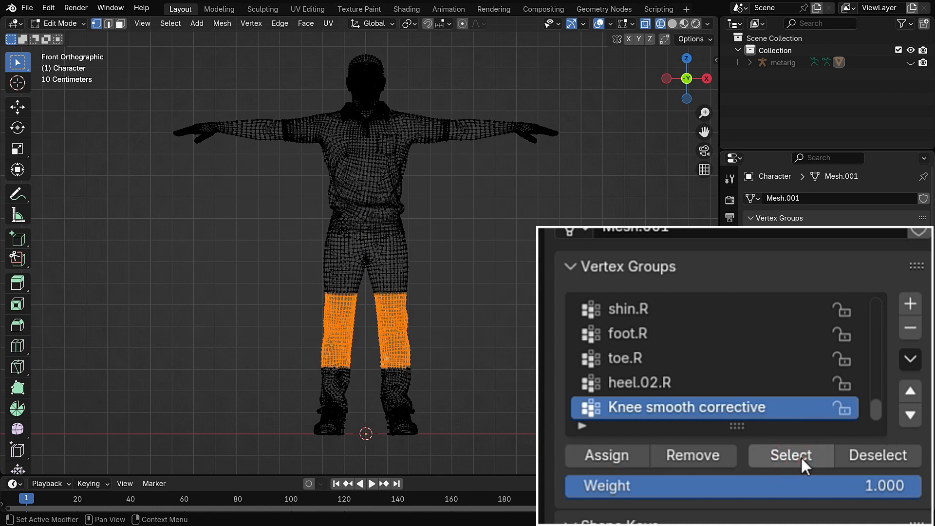
{"action": "left_click", "coordinate": [876, 454]}
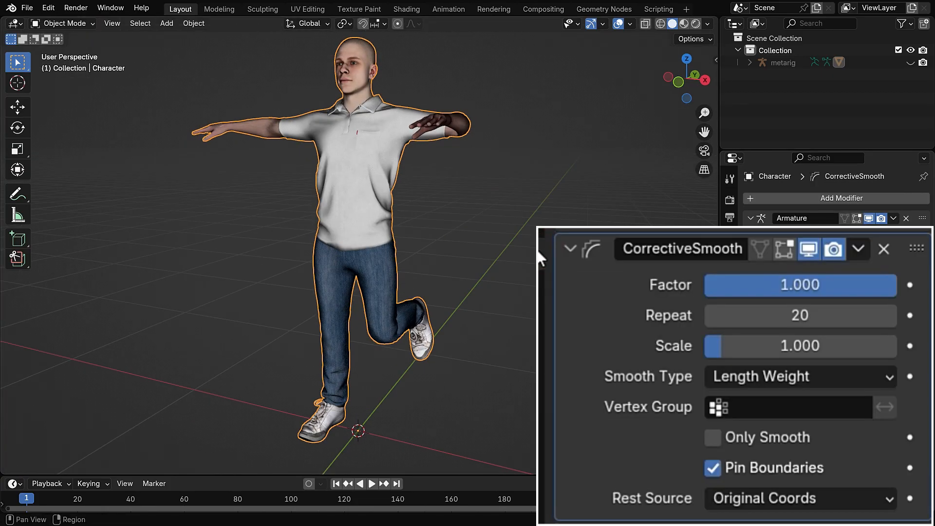
Set the CorrectiveSmooth vertex group to the knee group and invert its influence.
{"action": "type", "text": "k"}
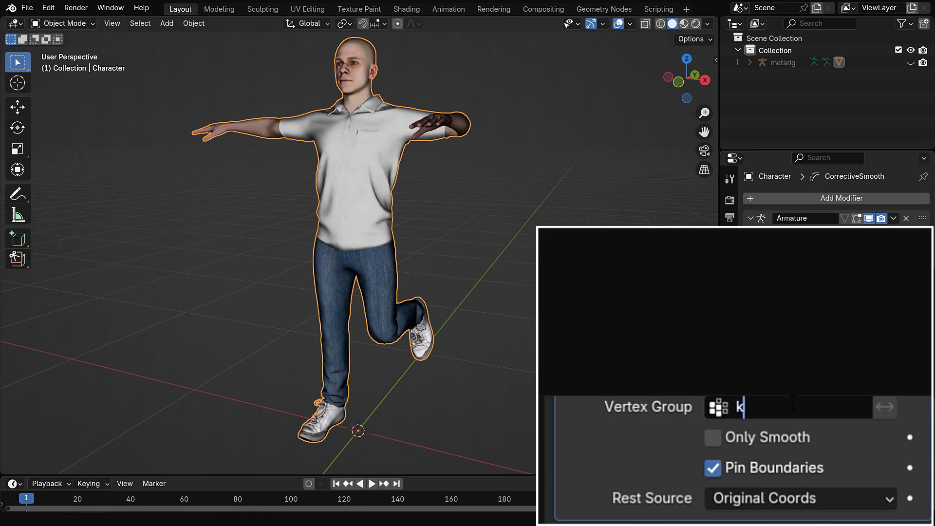
{"action": "type", "text": "nee smooth ..."}
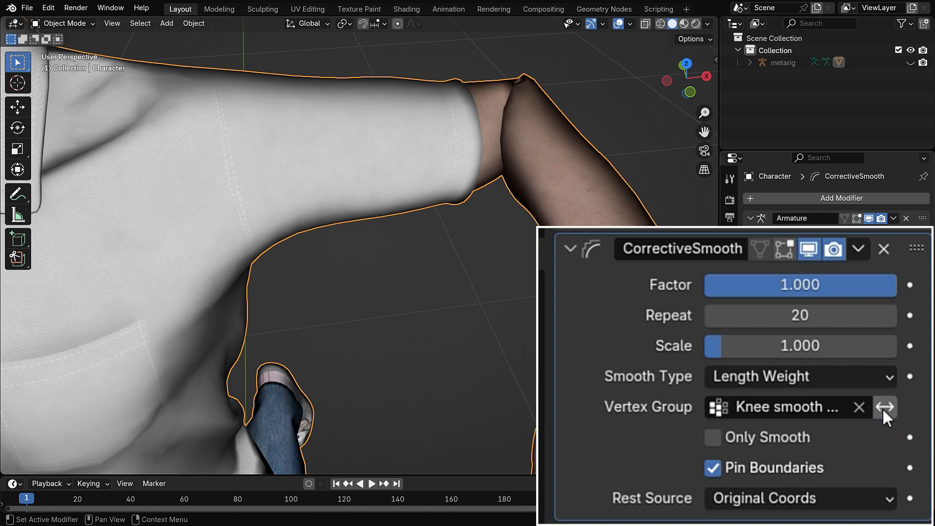
{"action": "left_click", "coordinate": [885, 407]}
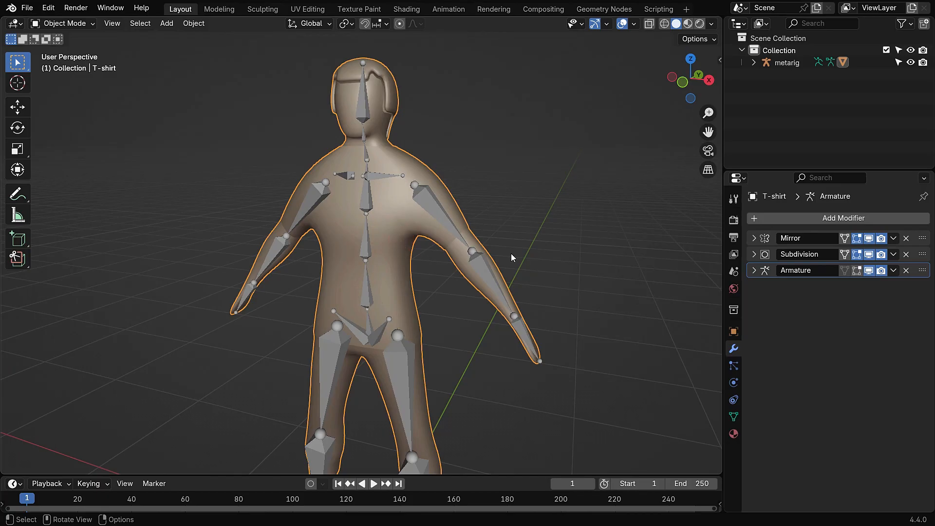
Add a Corrective Smooth modifier to the T-shirt after its Mirror and Subdivision modifiers.
{"action": "left_click", "coordinate": [837, 217]}
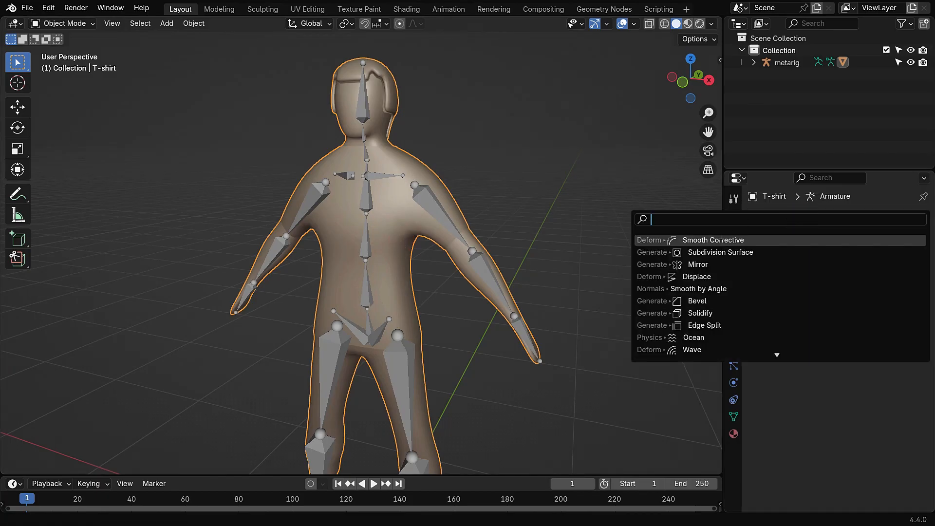
{"action": "left_click", "coordinate": [713, 240]}
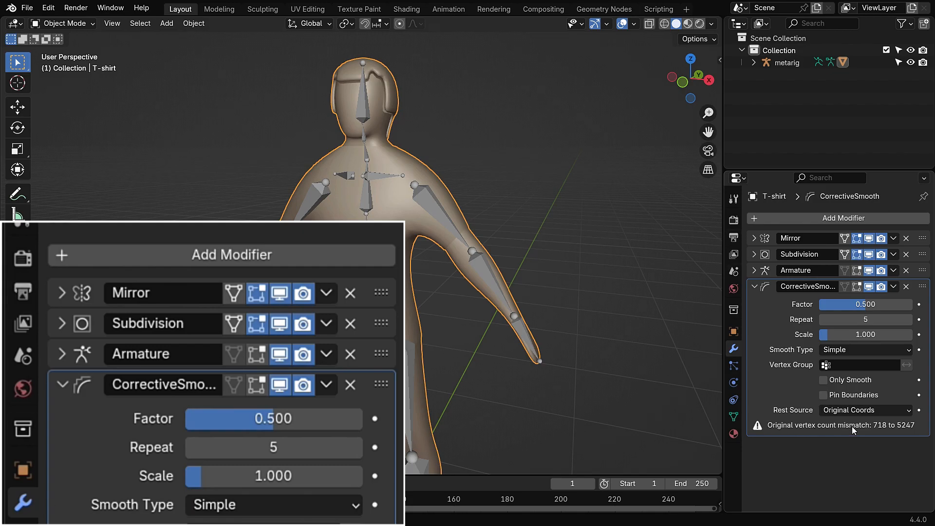
{"action": "mouse_move", "coordinate": [849, 432]}
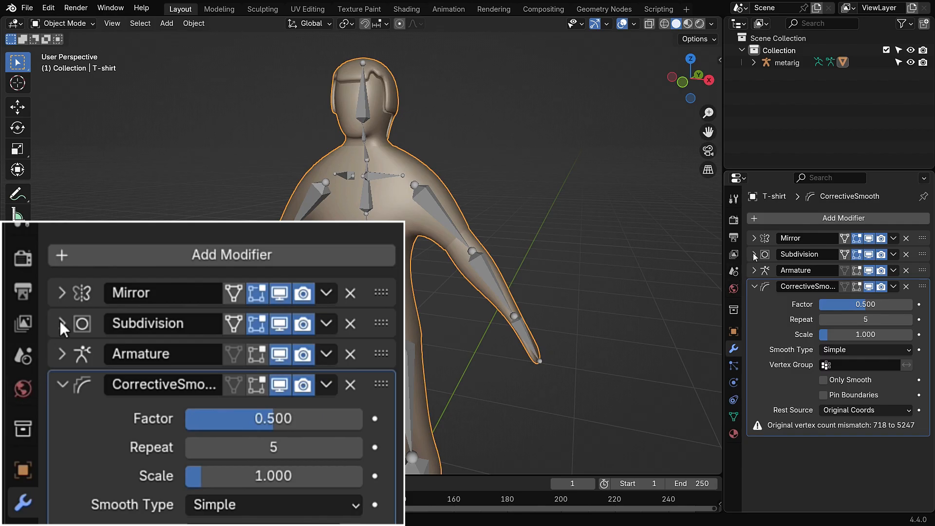
{"action": "left_click", "coordinate": [61, 292]}
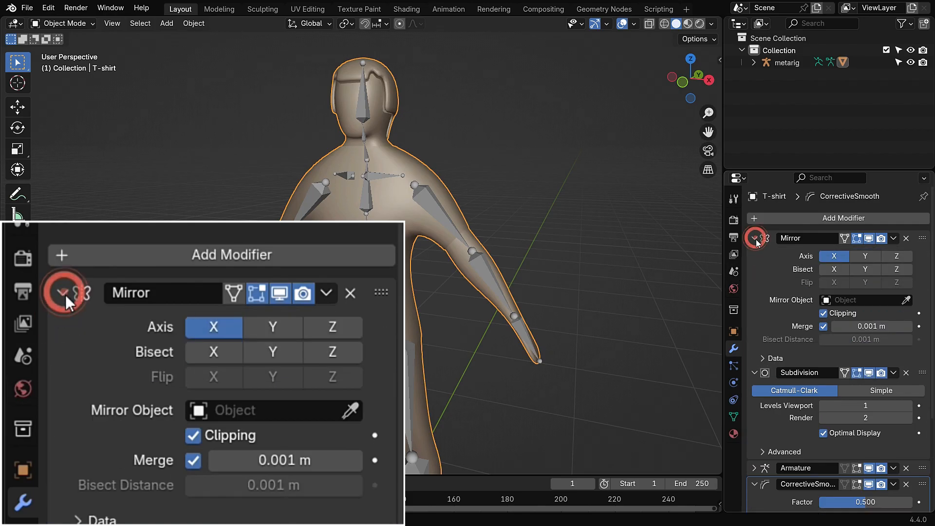
{"action": "left_click", "coordinate": [61, 293]}
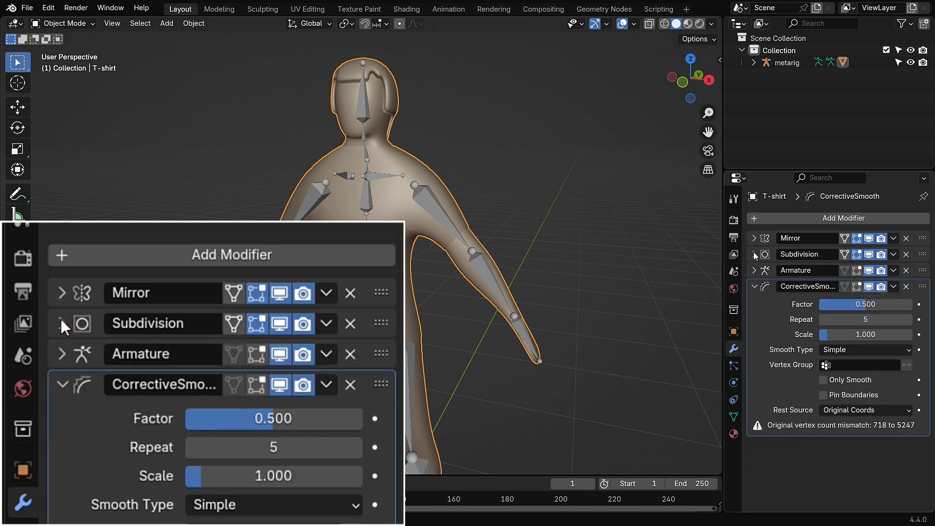
{"action": "scroll", "scroll_direction": "down", "scroll_amount": 3}
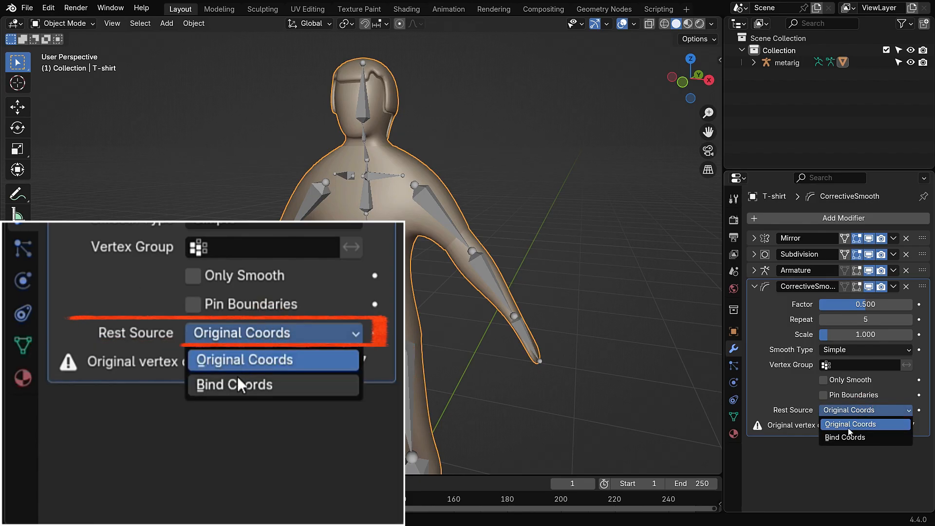
Set the T-shirt's Corrective Smooth rest source to Bind Coords and bind it.
{"action": "left_click", "coordinate": [231, 385]}
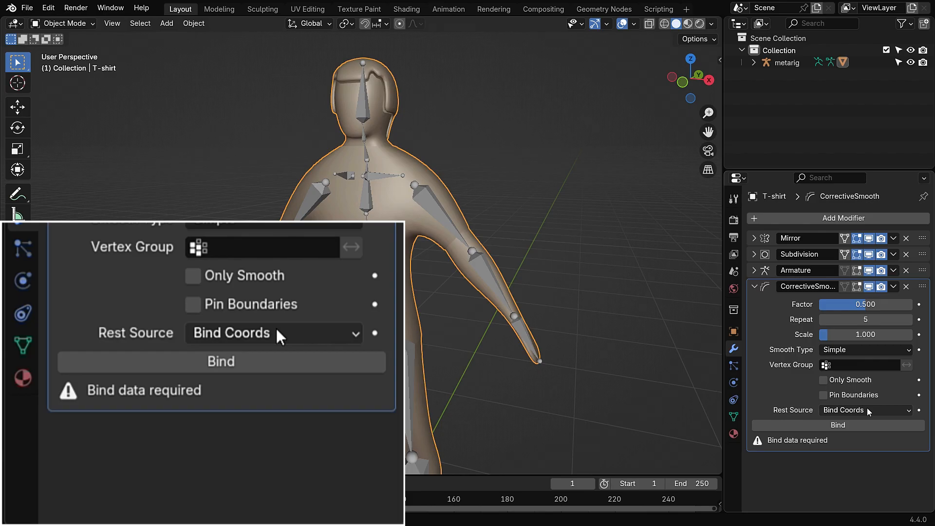
{"action": "mouse_move", "coordinate": [265, 370]}
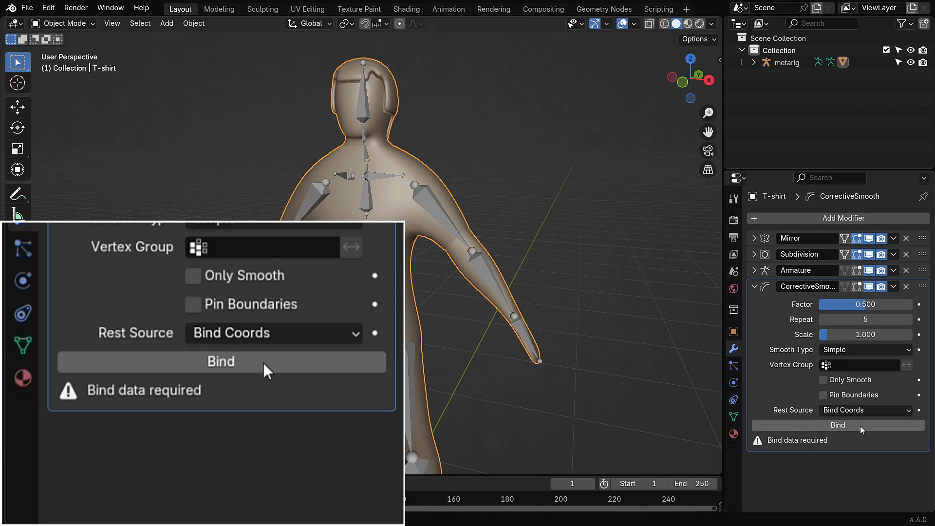
{"action": "left_click", "coordinate": [786, 62]}
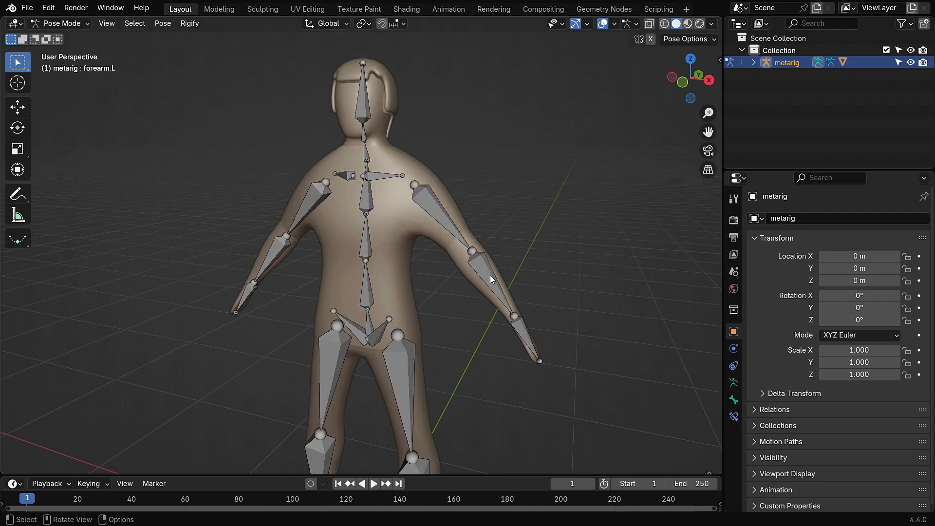
Bend the elbow, raise the T-shirt's smoothing repeats, and zero the character's smoothing factor.
{"action": "key", "text": "r"}
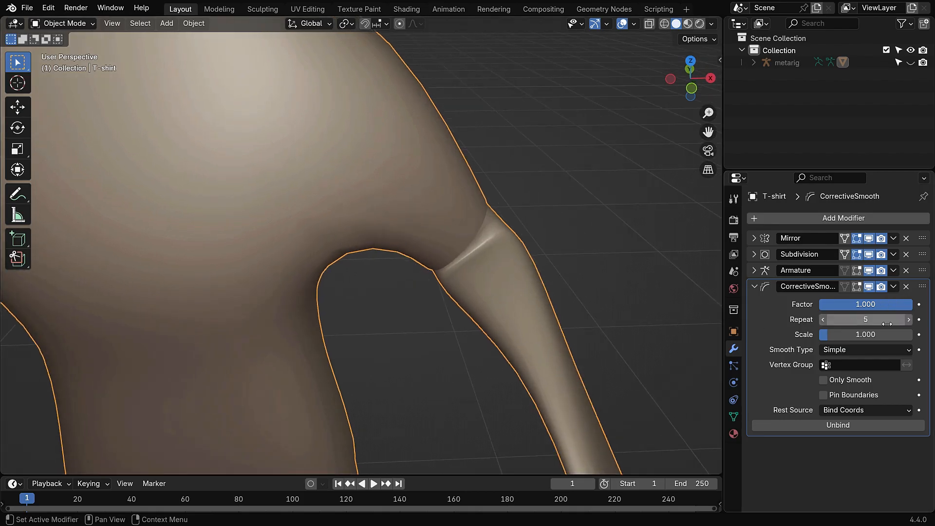
{"action": "left_click", "coordinate": [823, 395]}
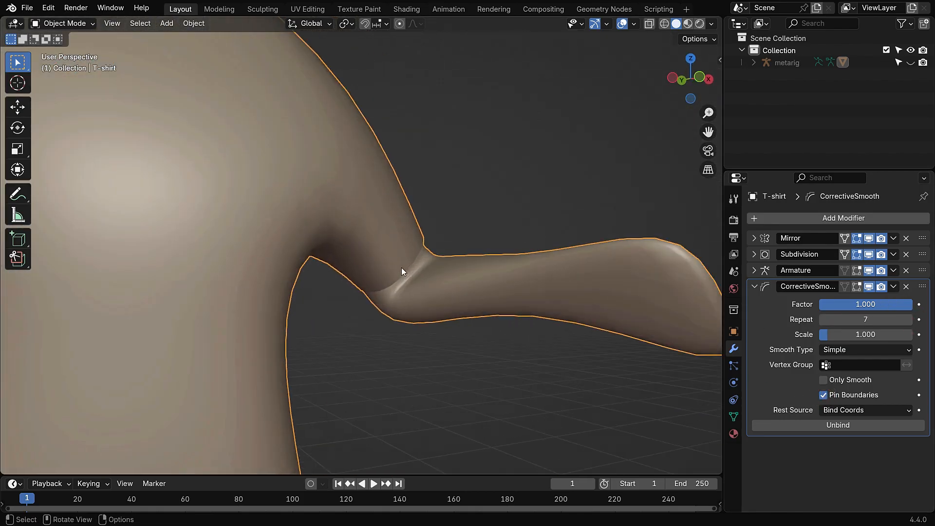
{"action": "left_click", "coordinate": [906, 319]}
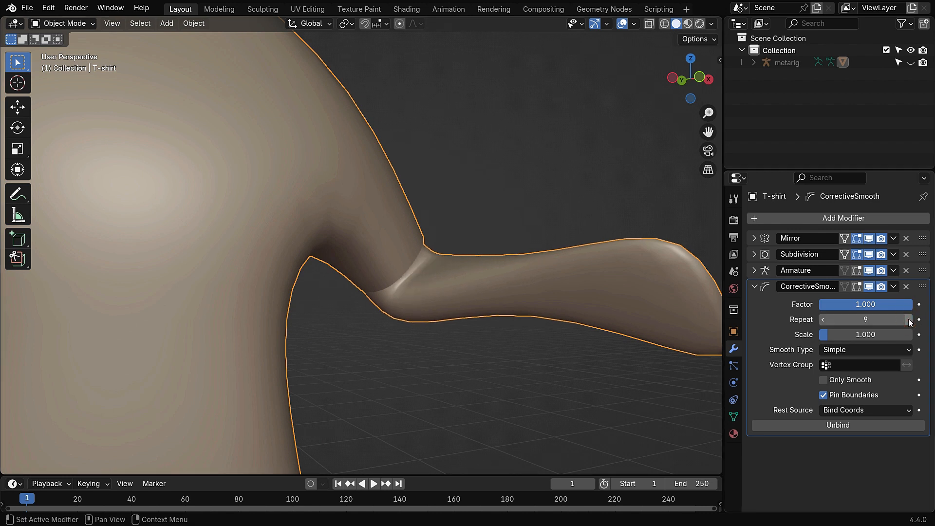
{"action": "left_click", "coordinate": [865, 410]}
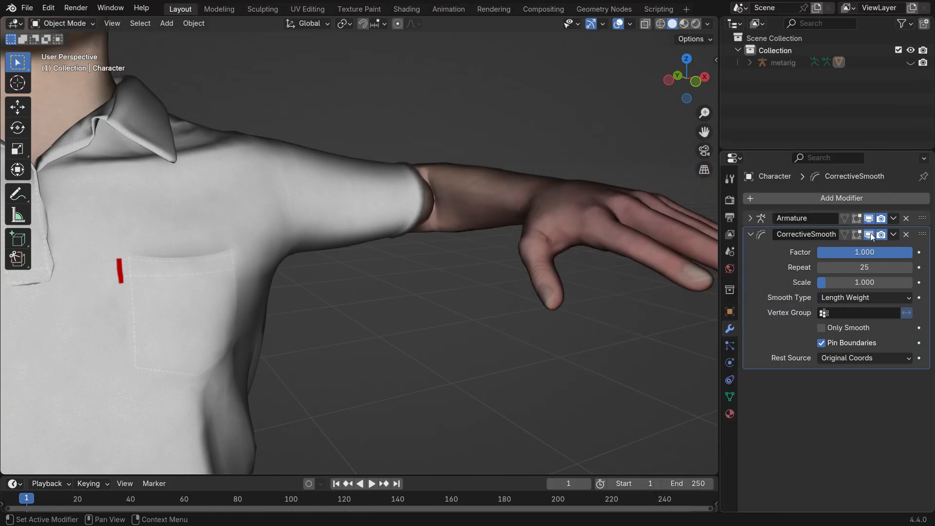
{"action": "left_click", "coordinate": [864, 251]}
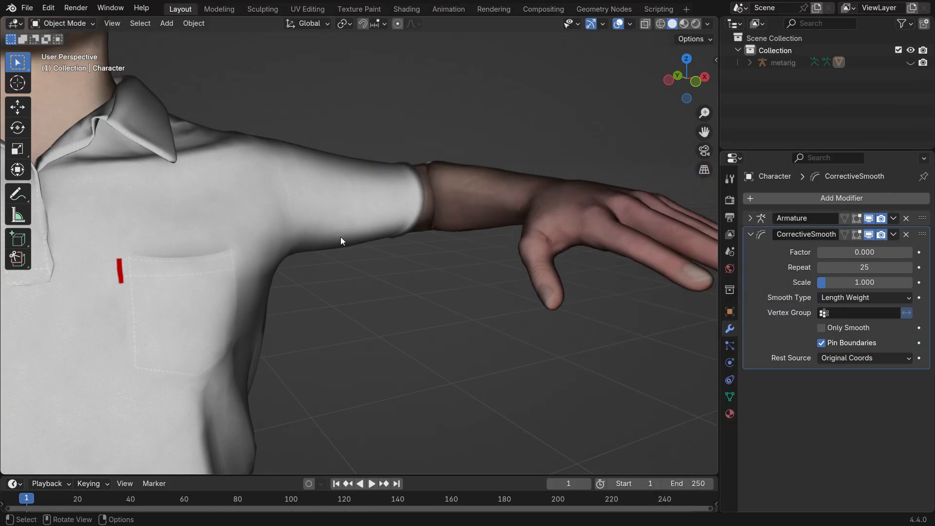